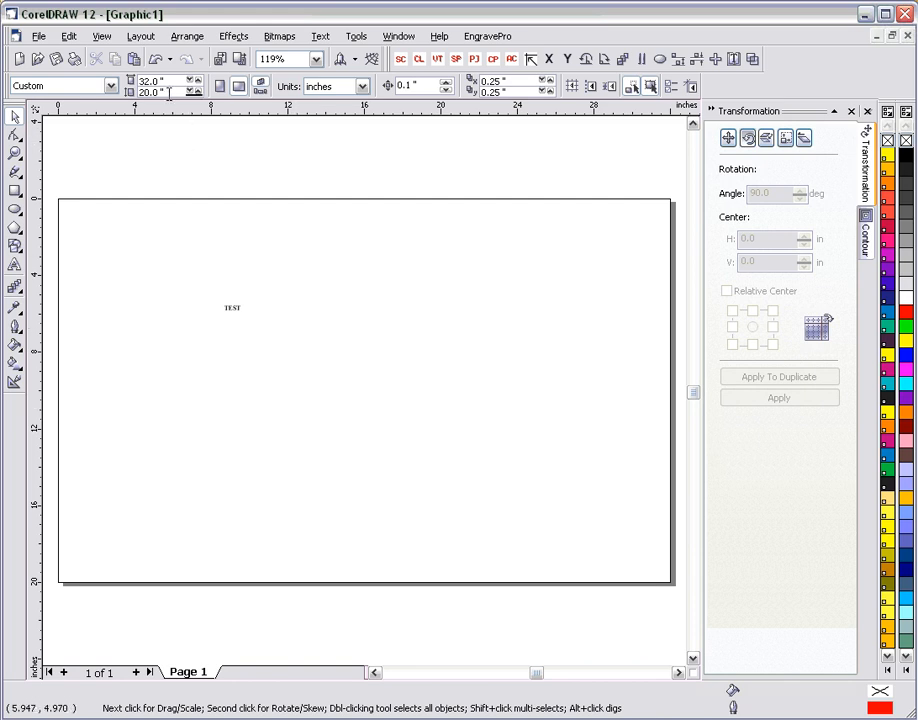
mouse_move(155, 90)
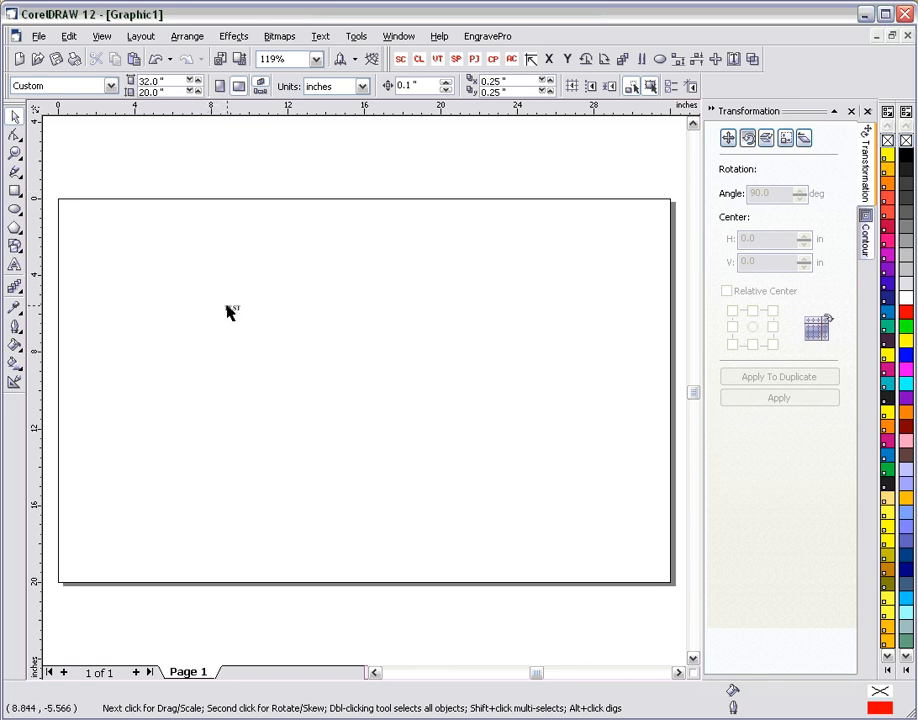
Move the TEST text to the page centre with a 90° rotation, then deselect it
type("TEST")
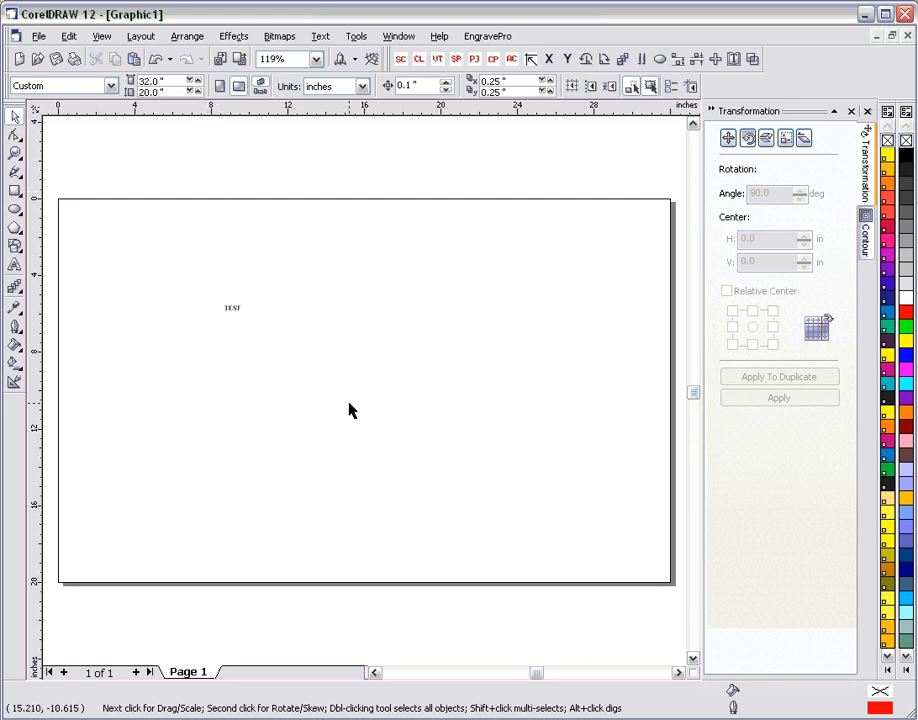
left_click(232, 307)
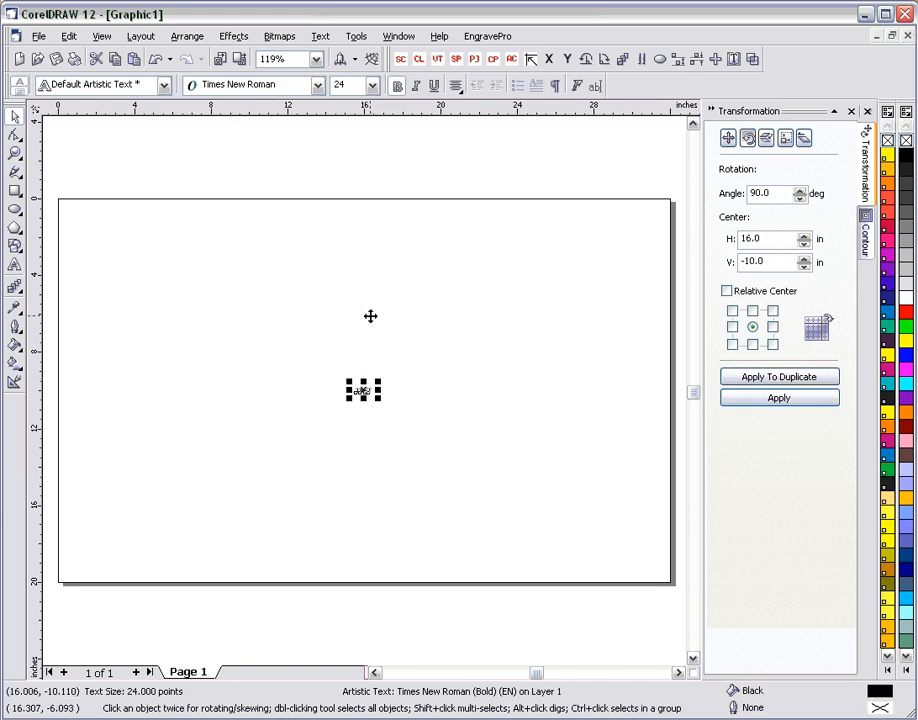
left_click(333, 306)
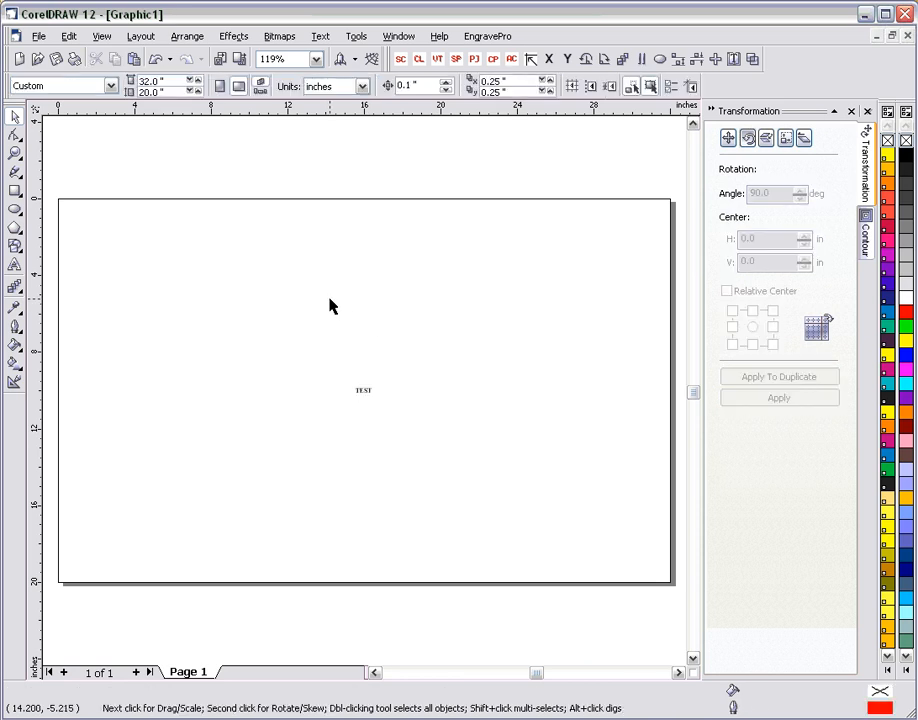
mouse_move(74, 58)
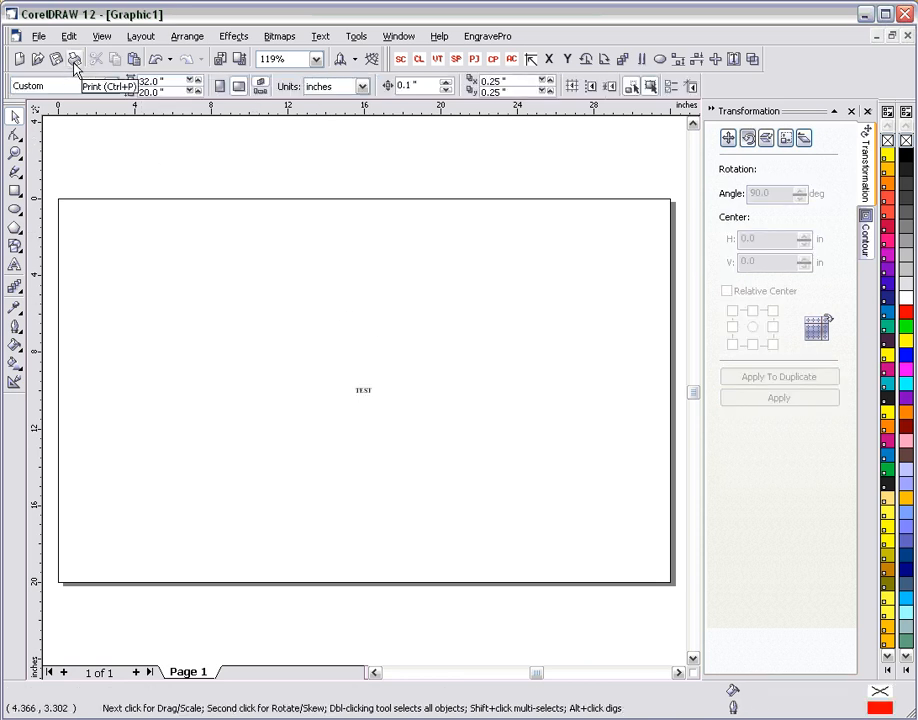
Show the Explorer driver's Paper settings with its 32 × 20 in size from the Print dialog
left_click(75, 58)
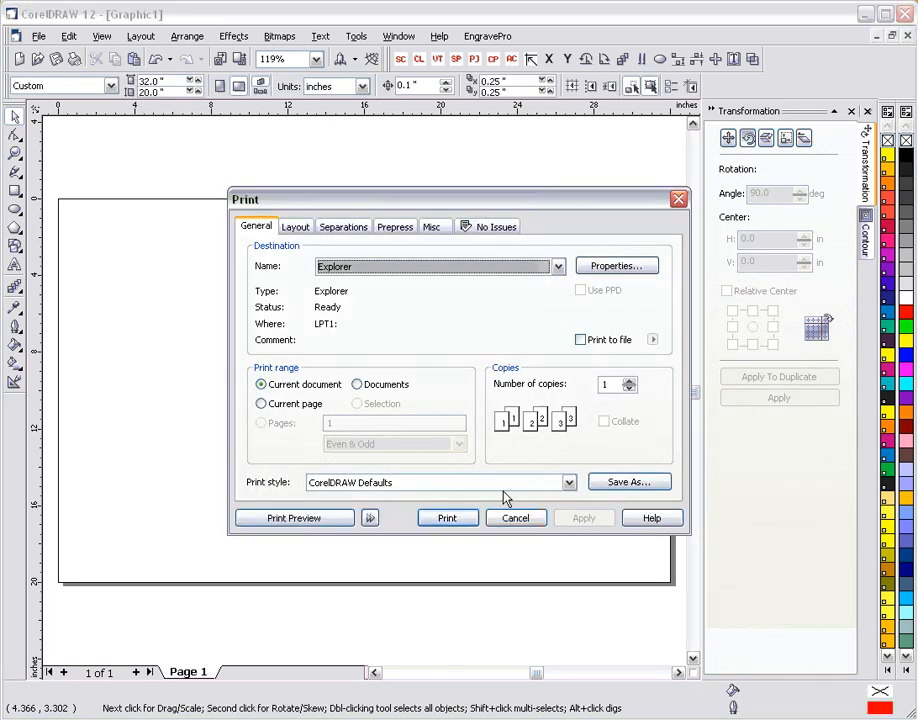
mouse_move(616, 265)
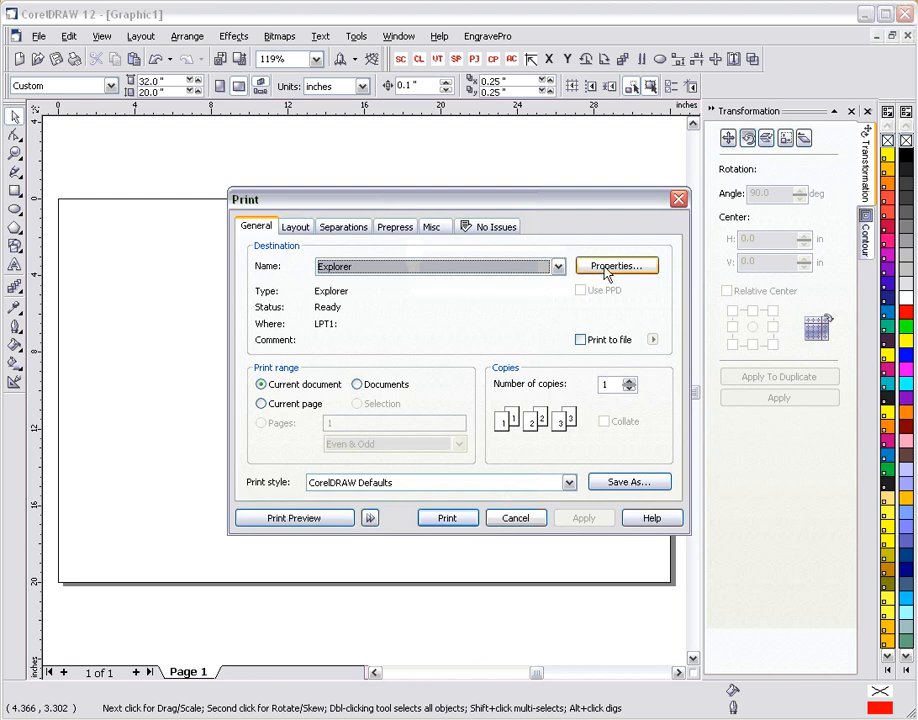
left_click(616, 265)
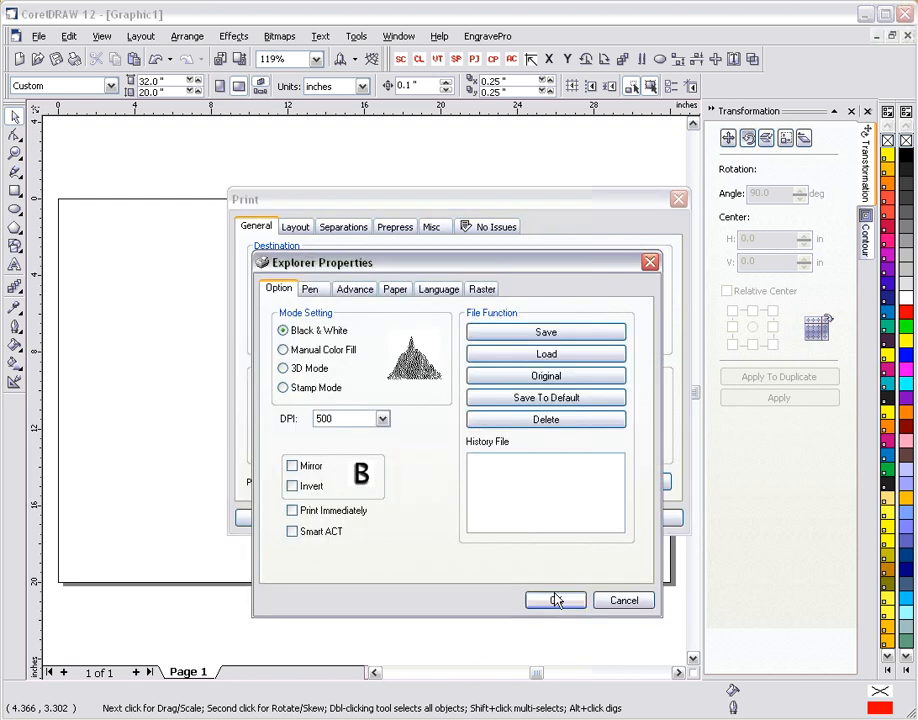
left_click(394, 289)
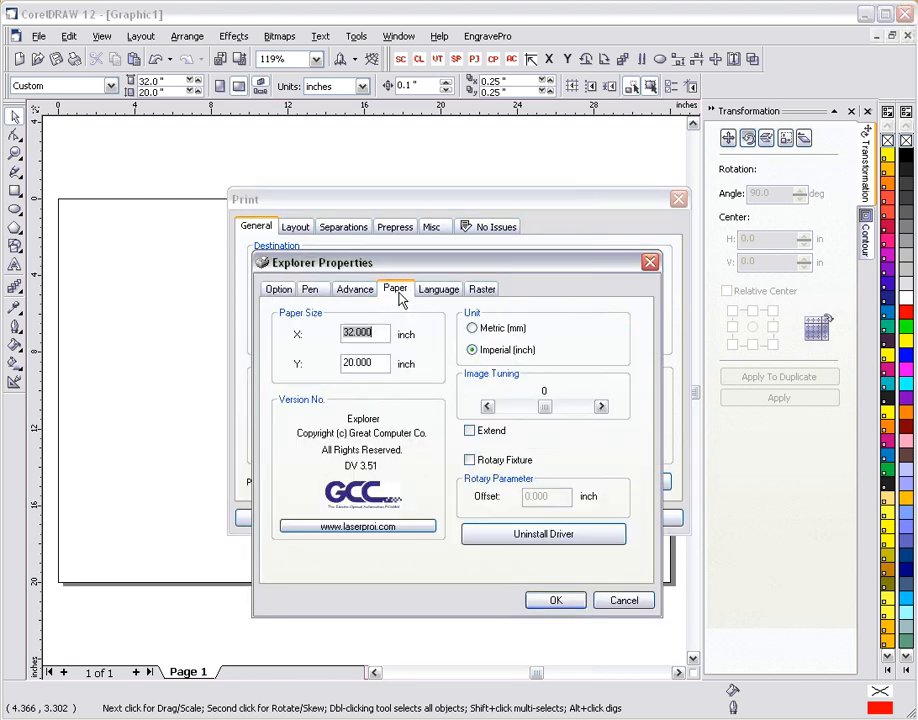
mouse_move(380, 478)
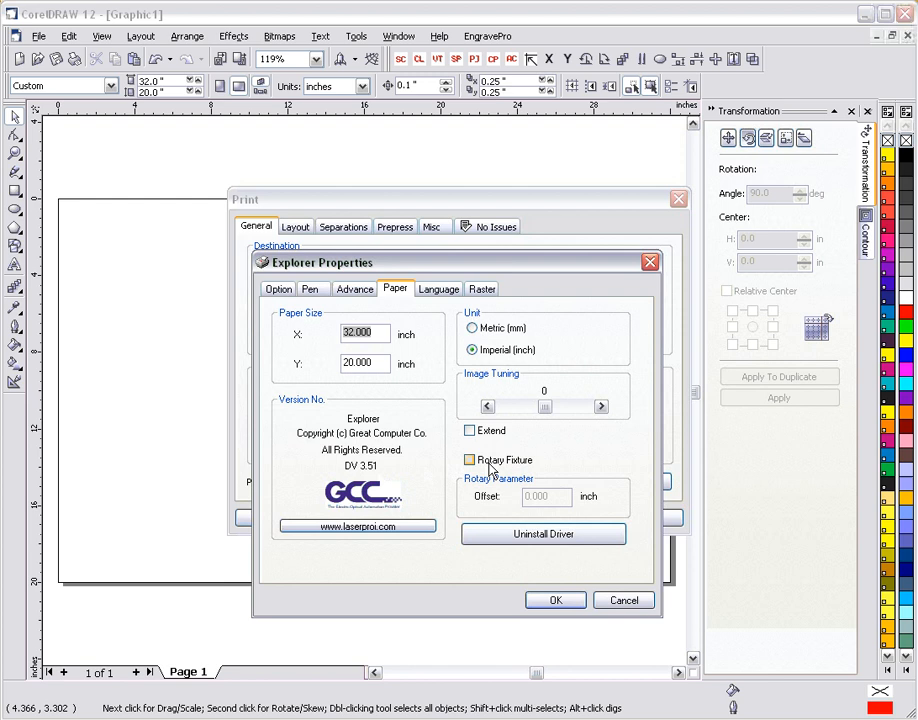
Enable Rotary Fixture in the Explorer driver and select the Diameter value for replacing with 3
left_click(469, 459)
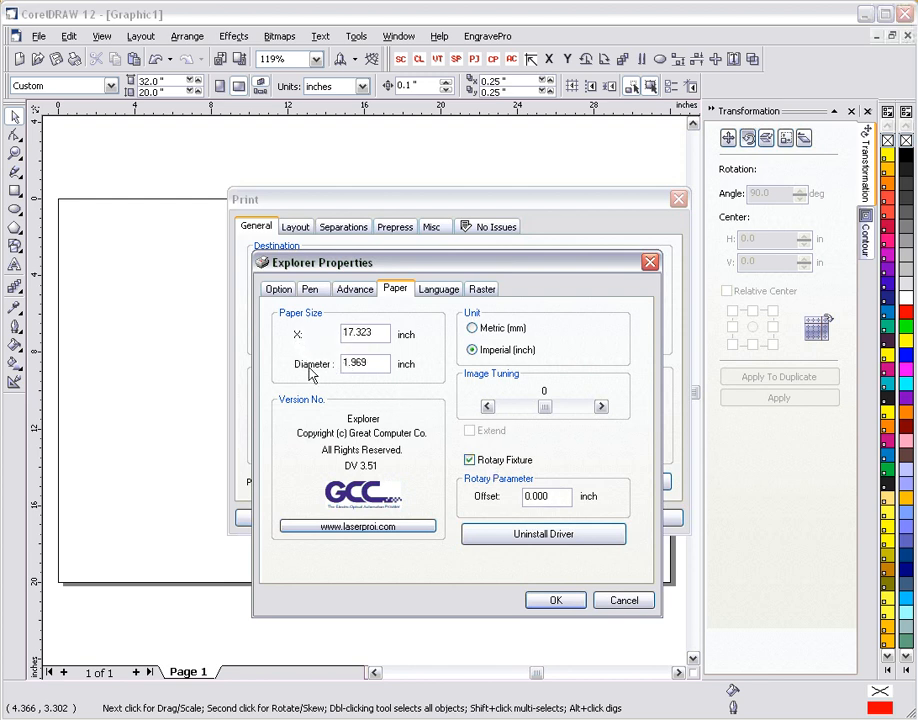
left_click(470, 459)
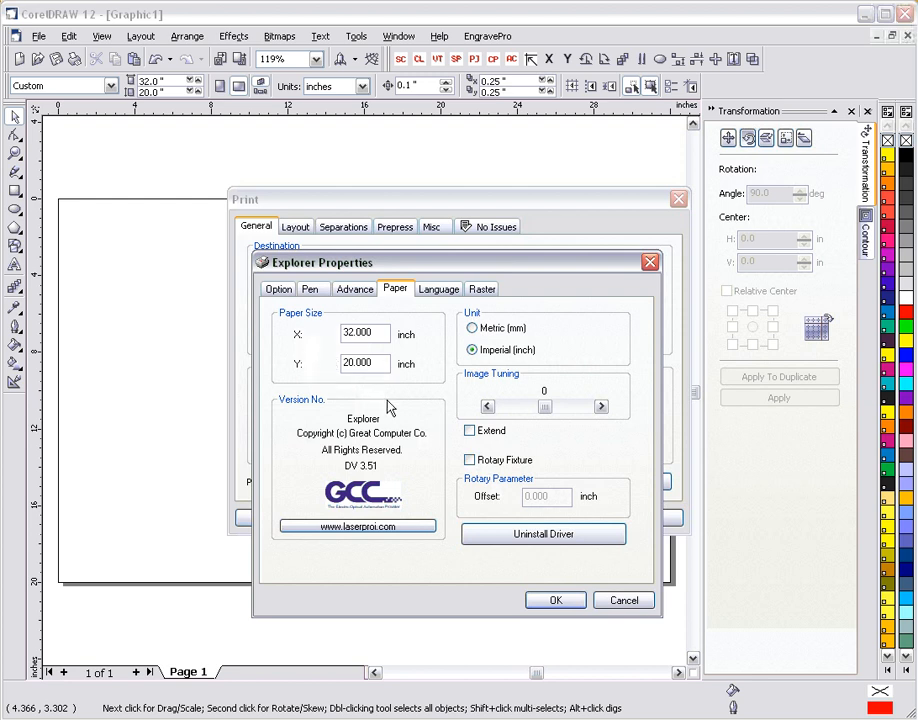
left_click(469, 459)
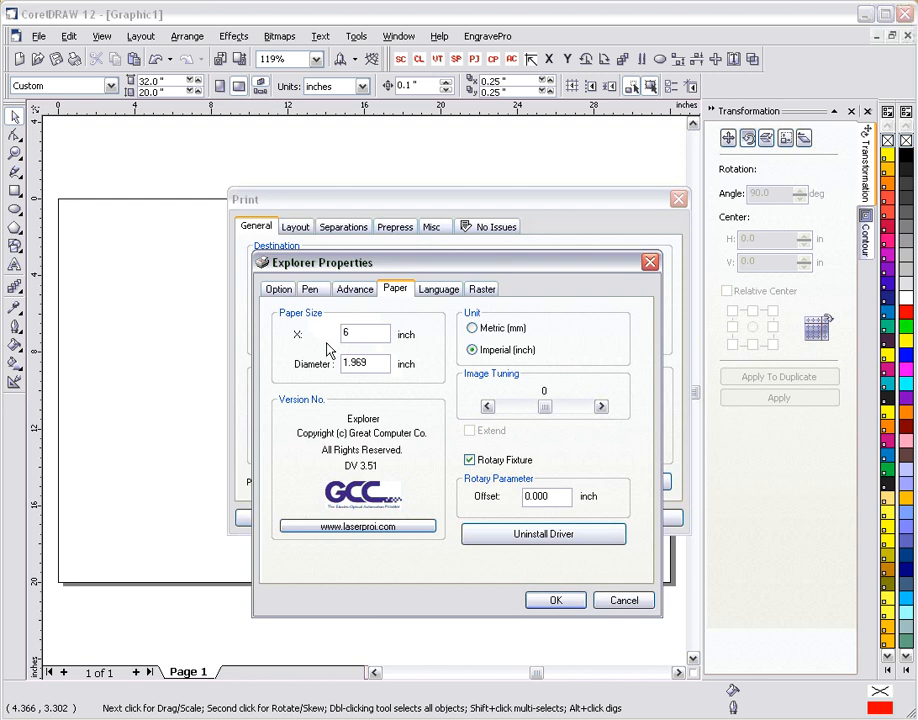
triple_click(363, 363)
type("3")
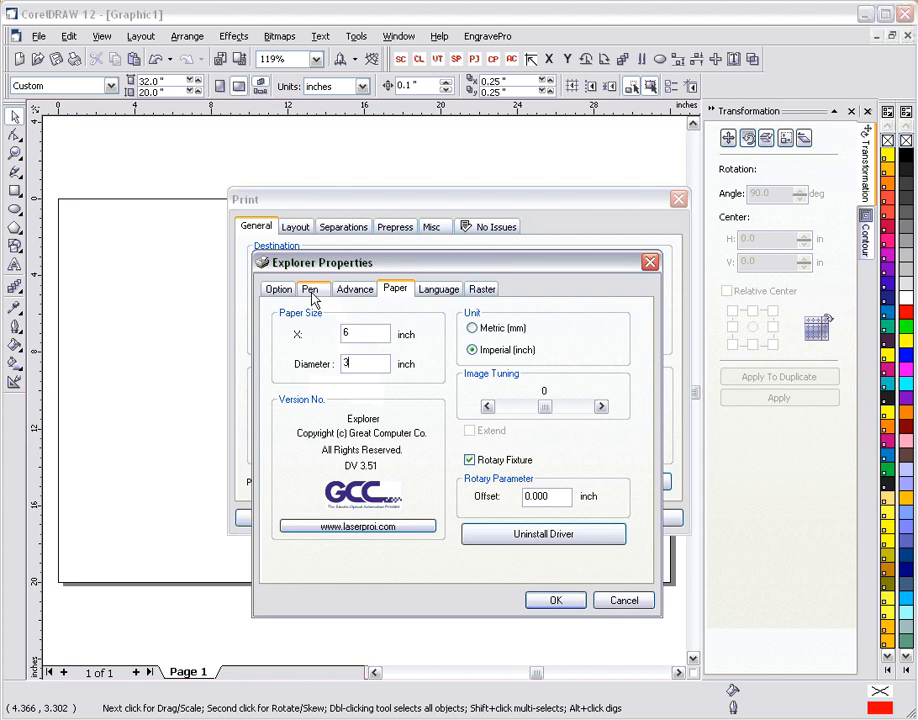
Set pen 1 to speed 100 and power 50 in the Explorer driver
left_click(311, 289)
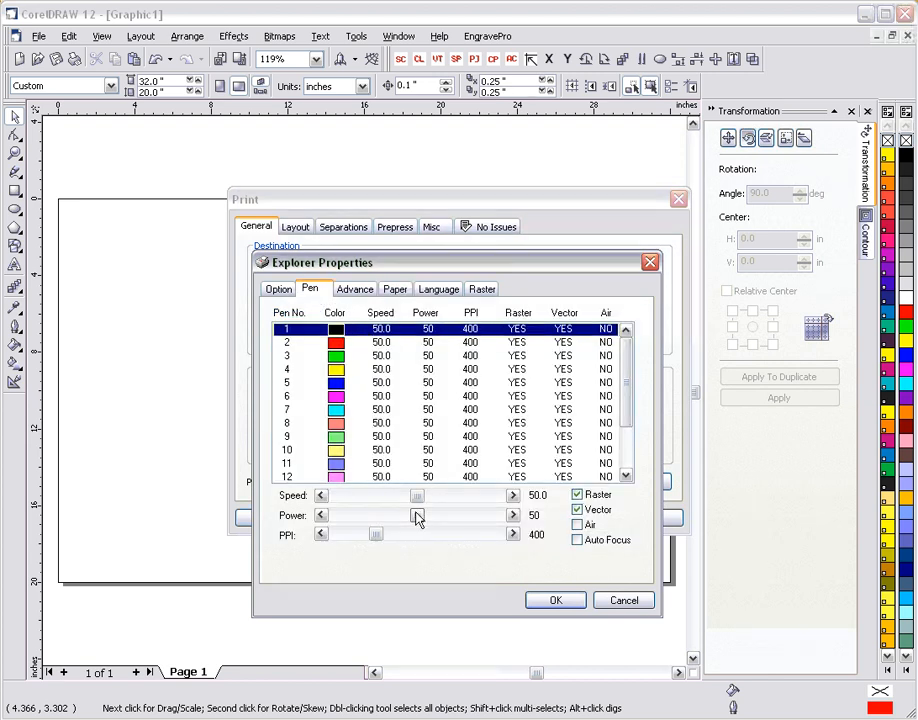
left_click(513, 514)
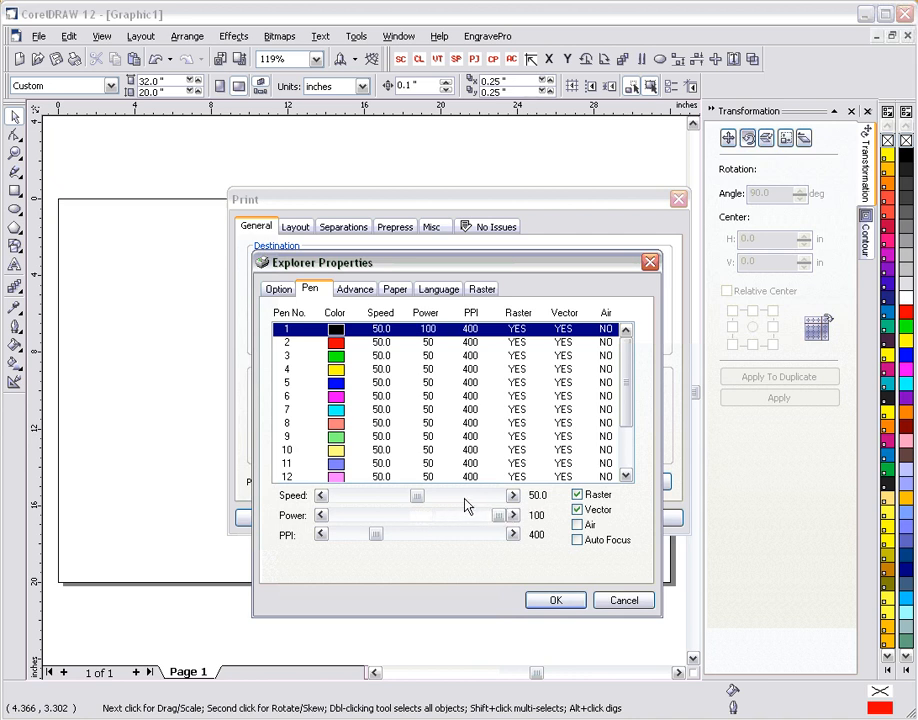
left_click(513, 495)
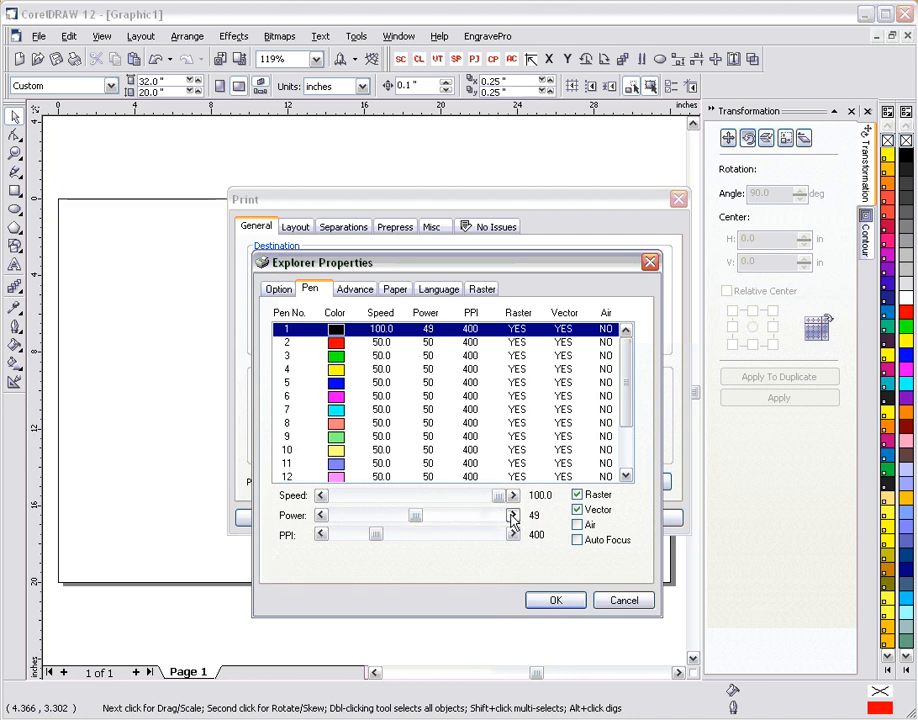
left_click(513, 520)
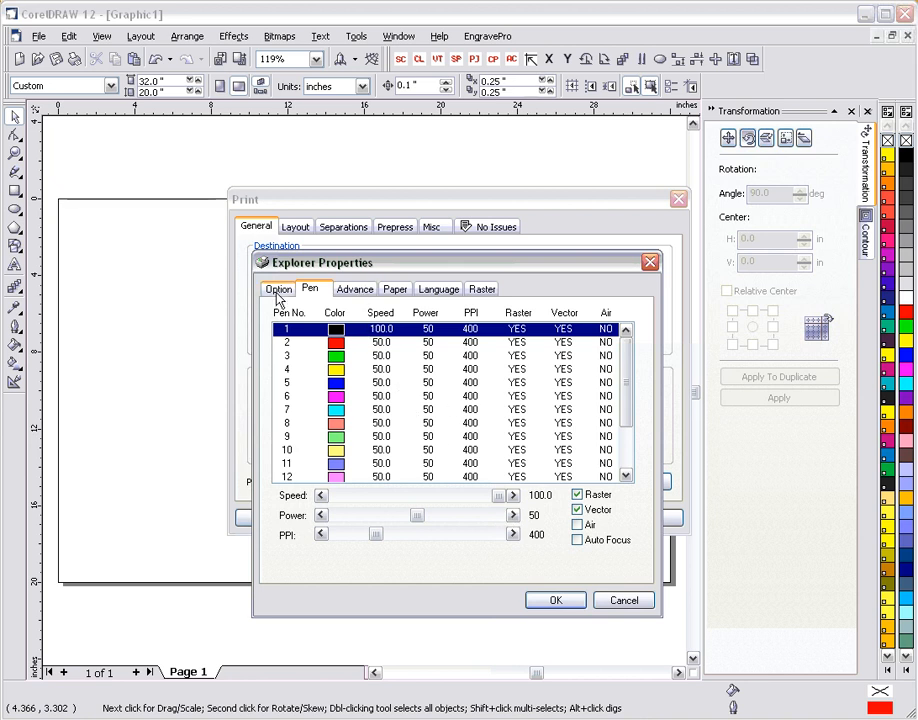
left_click(278, 288)
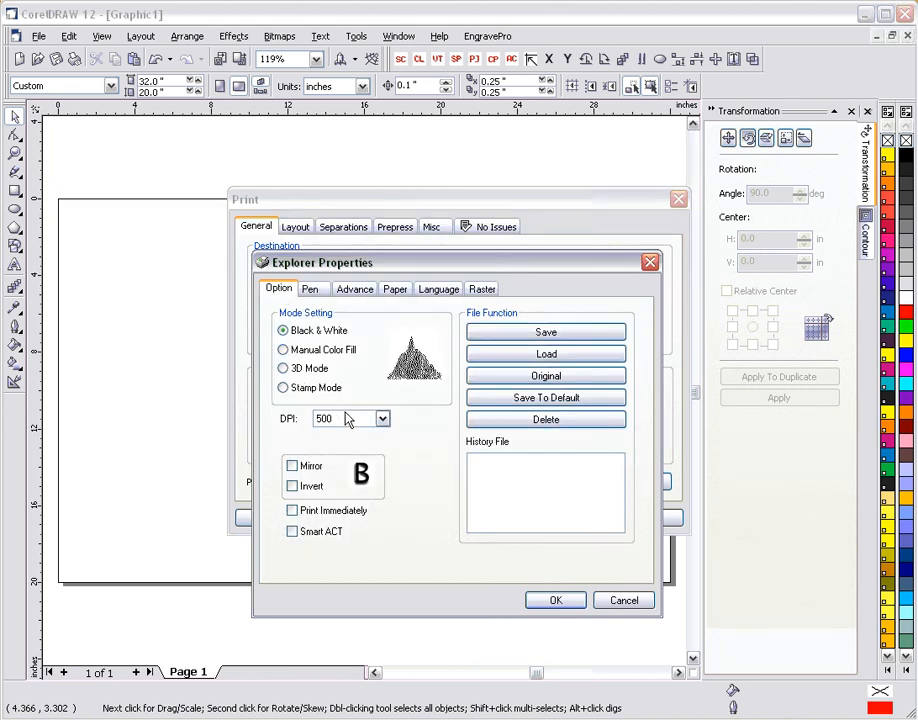
left_click(355, 289)
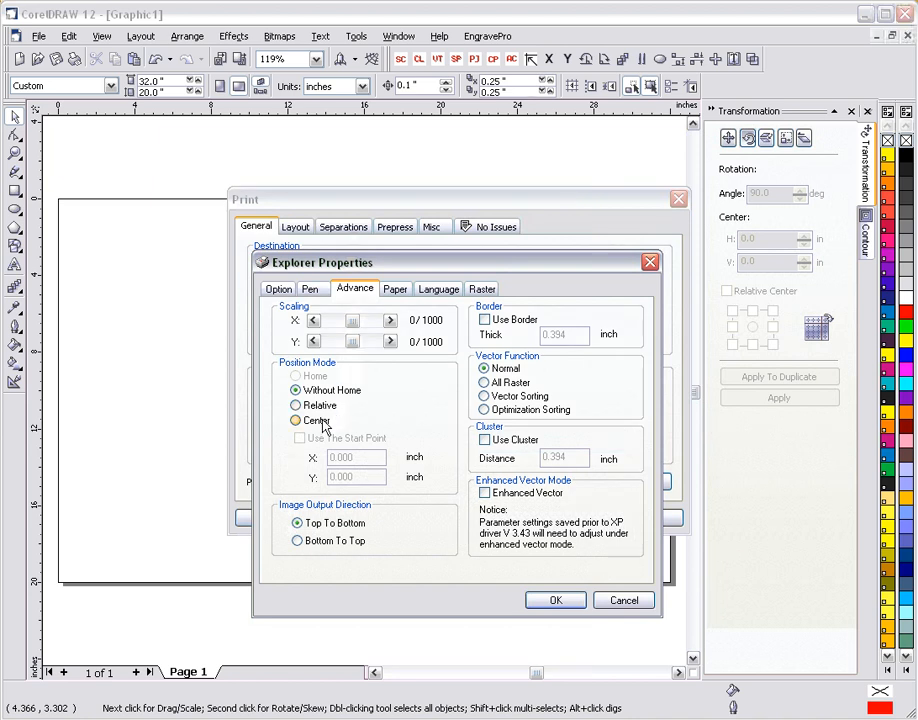
Use Center position mode, confirm and apply the print settings, and close without printing
left_click(295, 420)
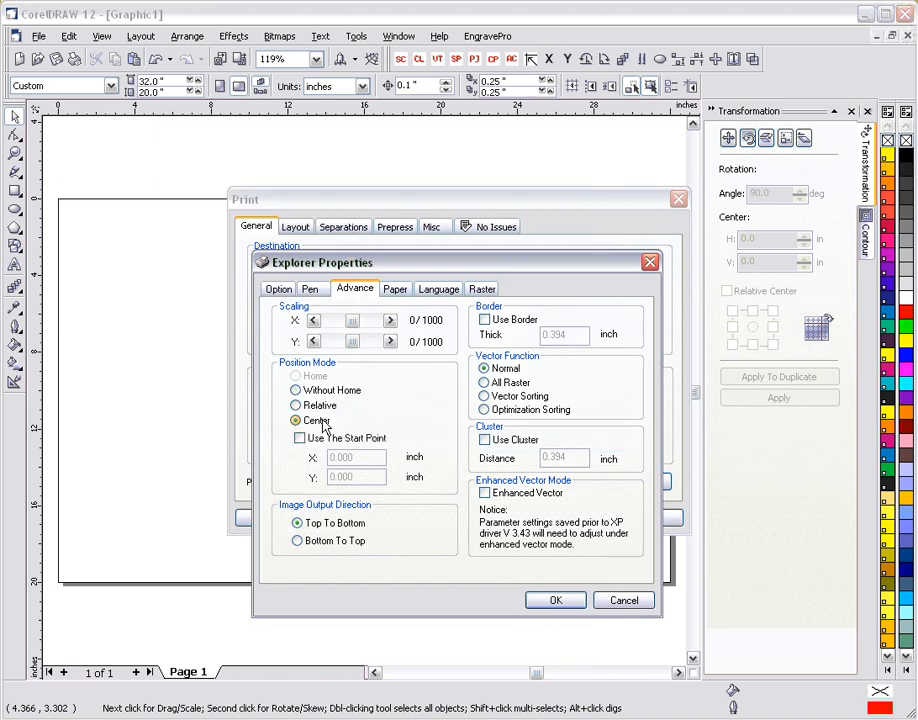
mouse_move(342, 428)
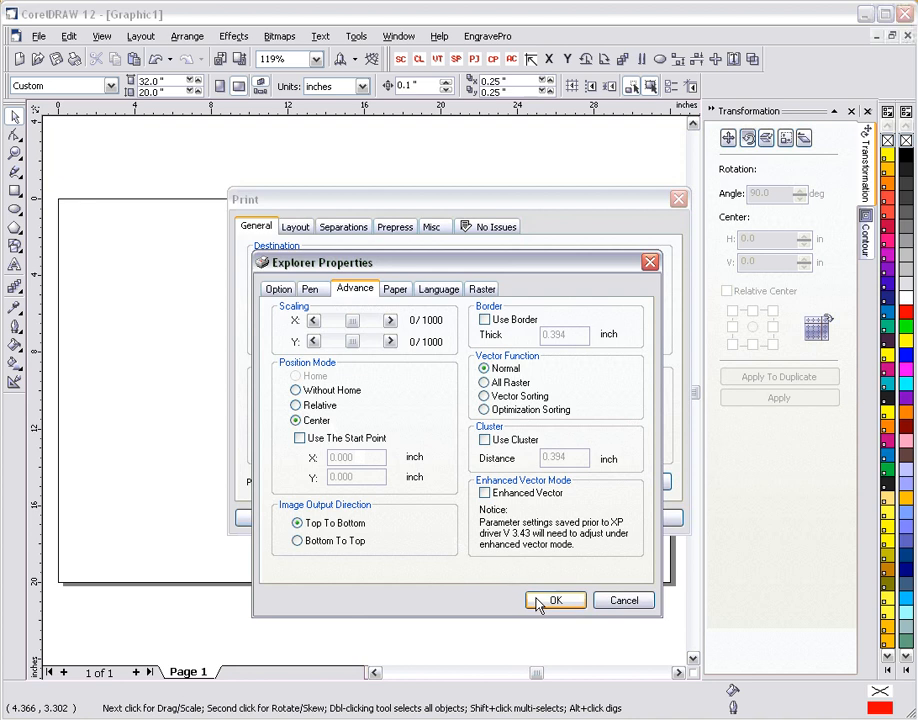
left_click(555, 600)
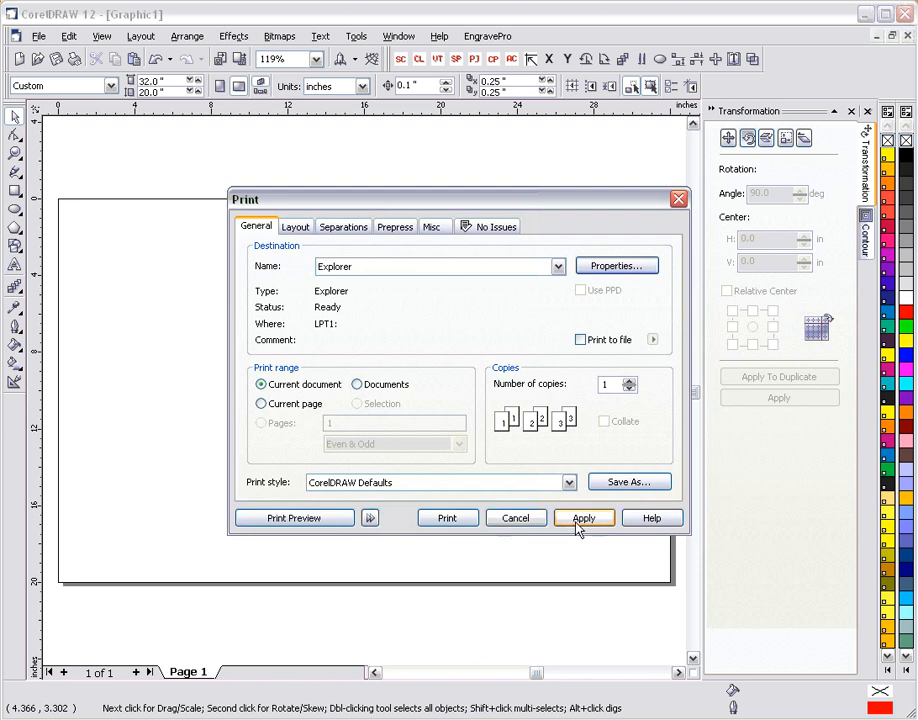
left_click(584, 517)
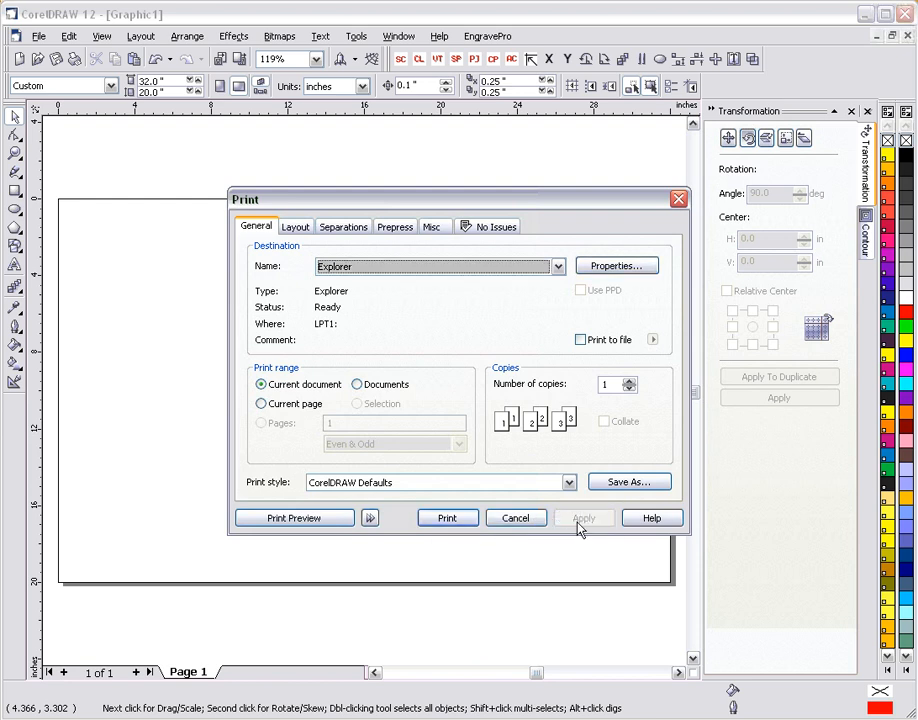
left_click(516, 517)
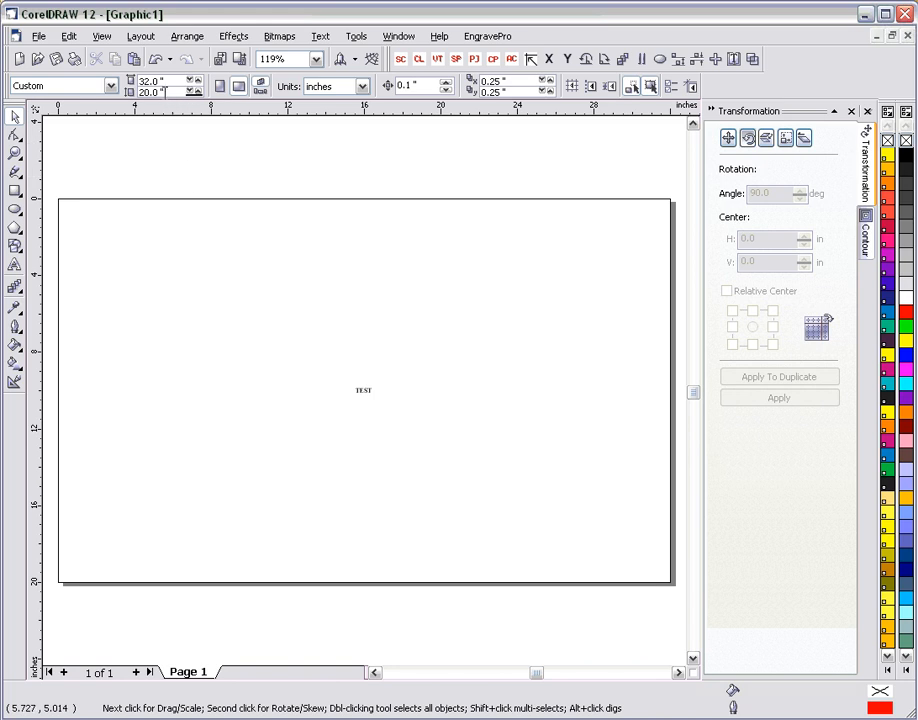
mouse_move(150, 82)
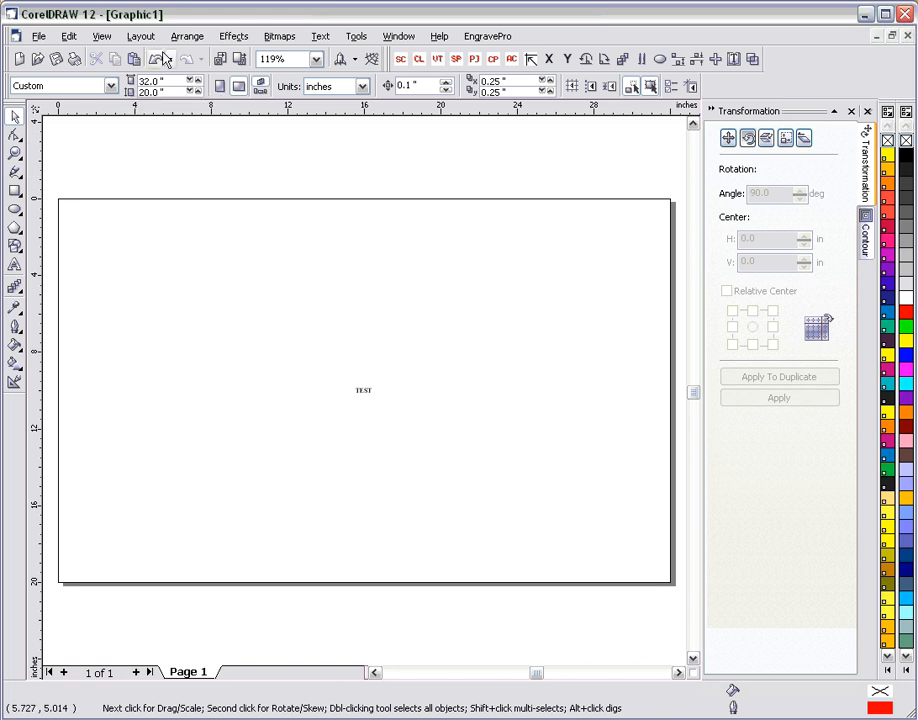
Make the page 6 × 9.425 in portrait by matching it to the printer's paper
left_click(140, 36)
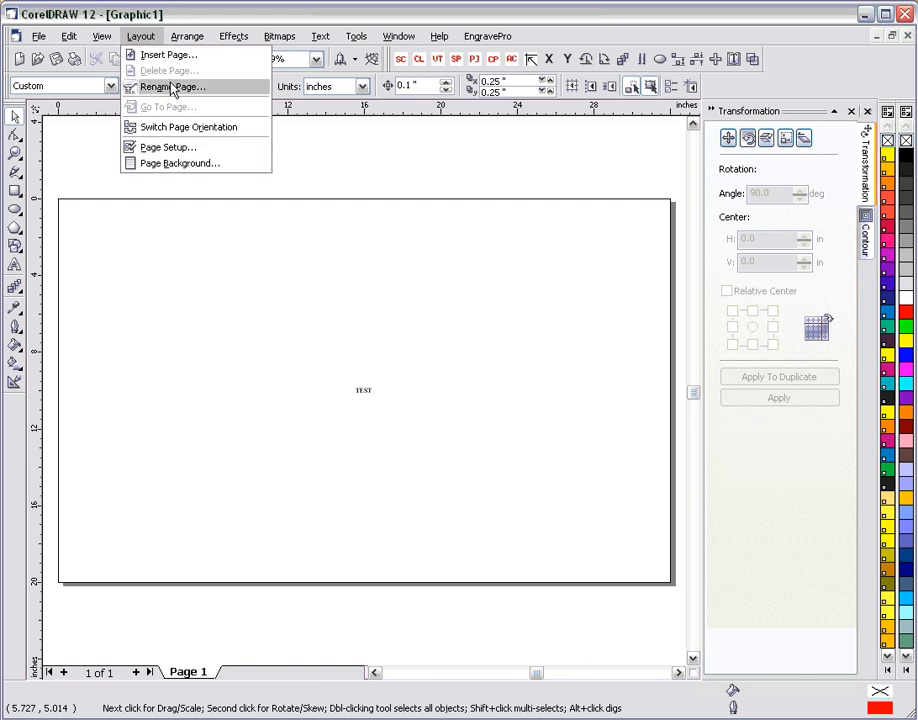
mouse_move(167, 147)
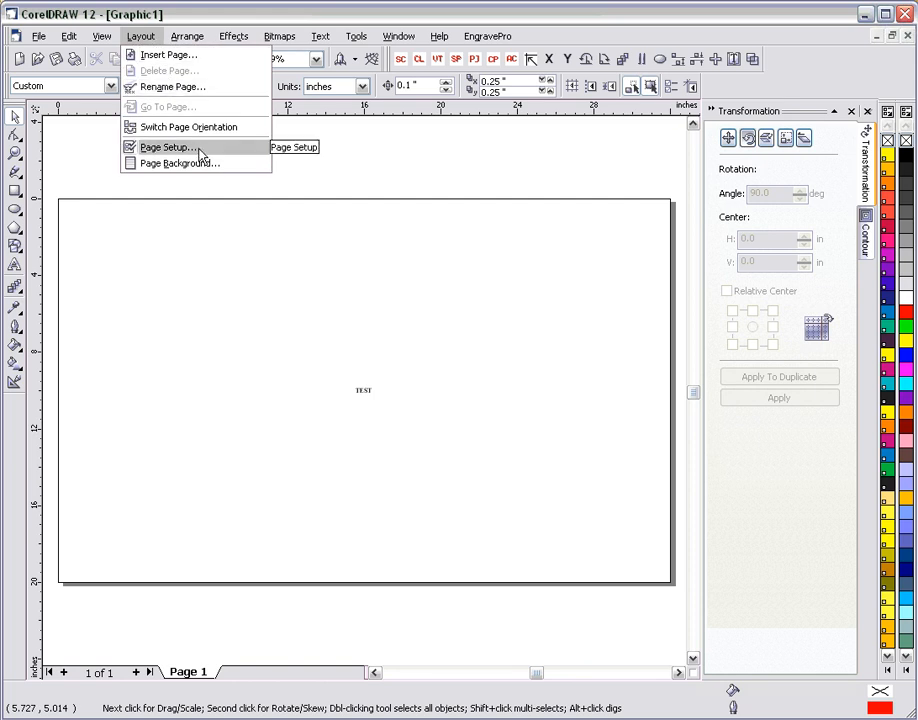
left_click(168, 147)
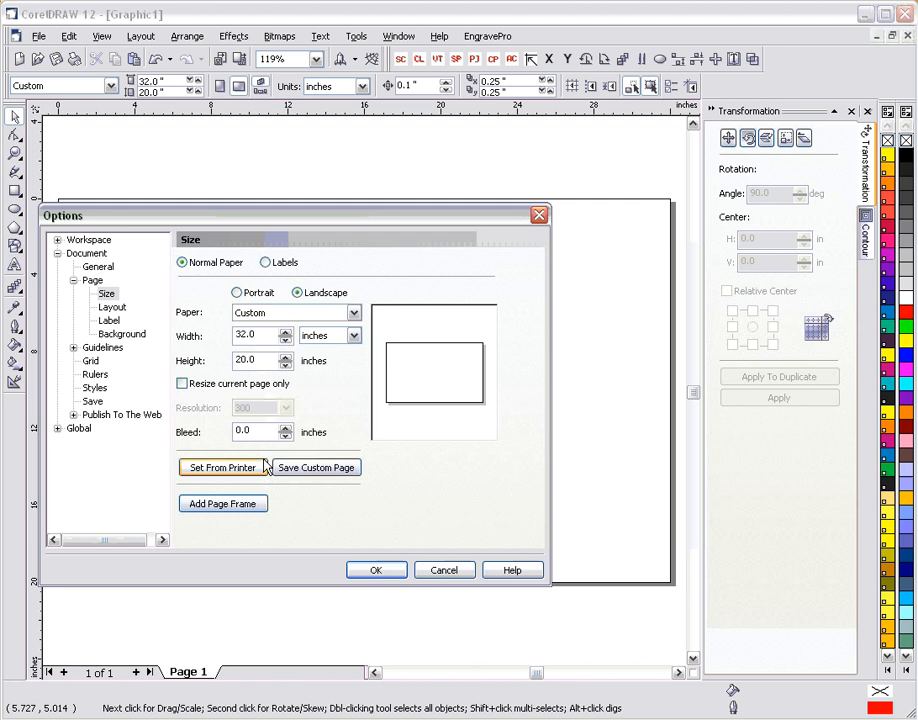
left_click(234, 292)
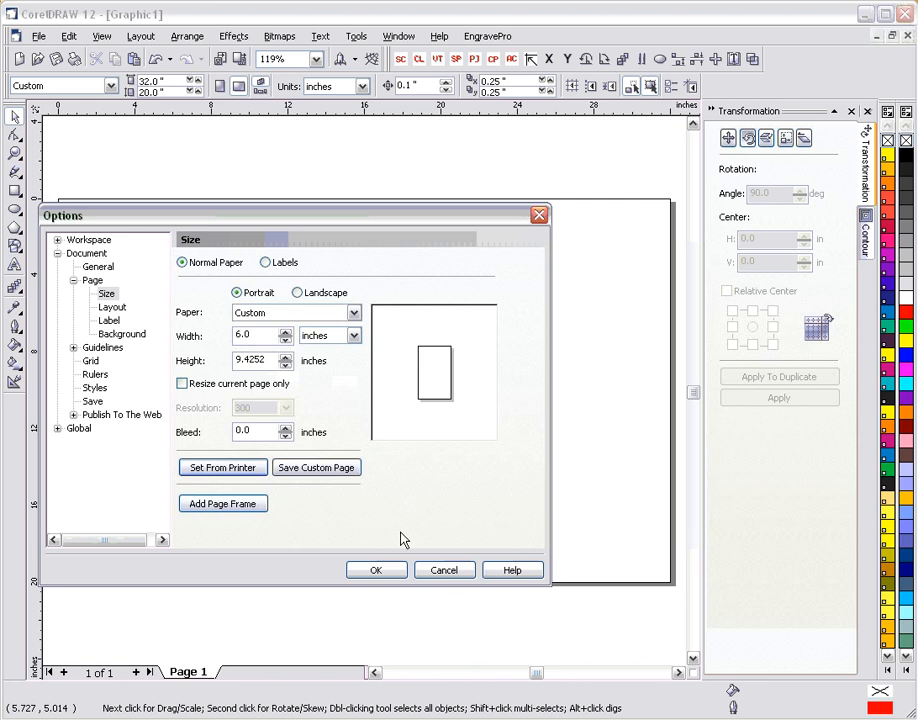
left_click(376, 569)
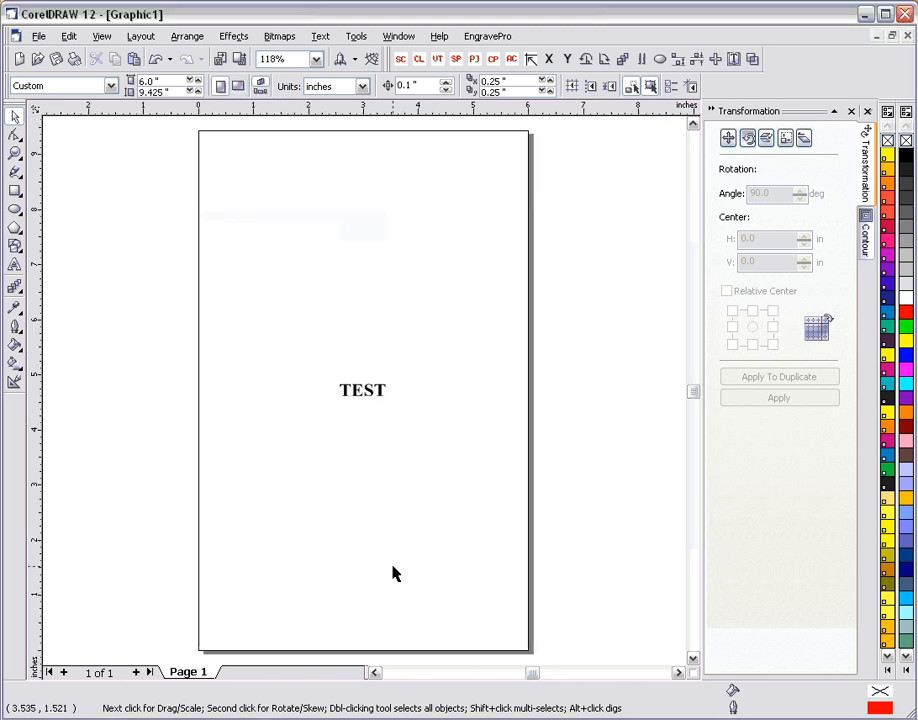
mouse_move(350, 393)
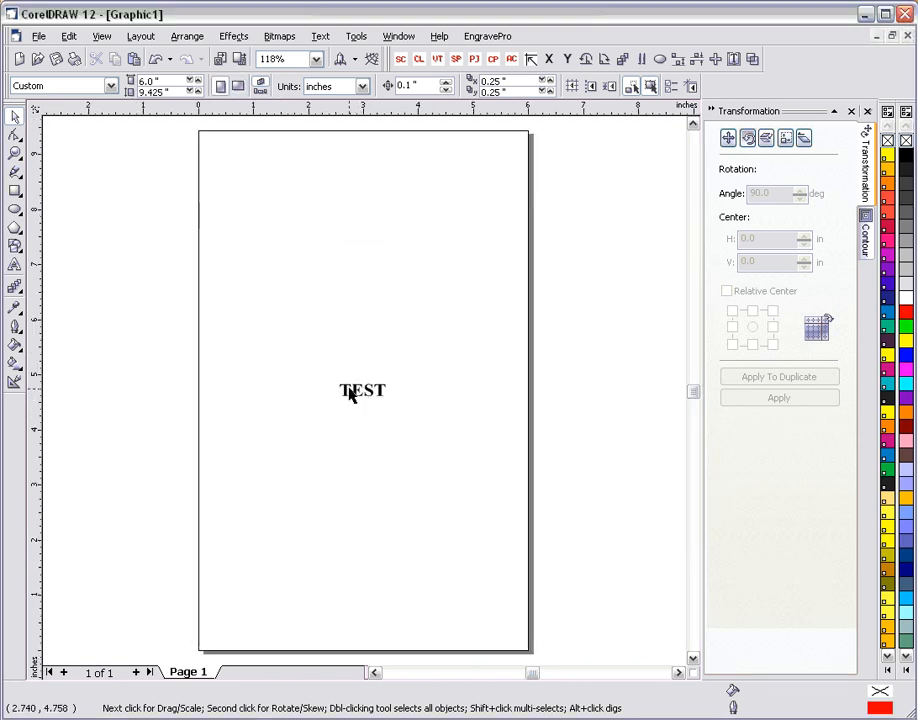
Select the TEST text so rotation reads 90° about centre H 3.0, V 4.7126
left_click(362, 390)
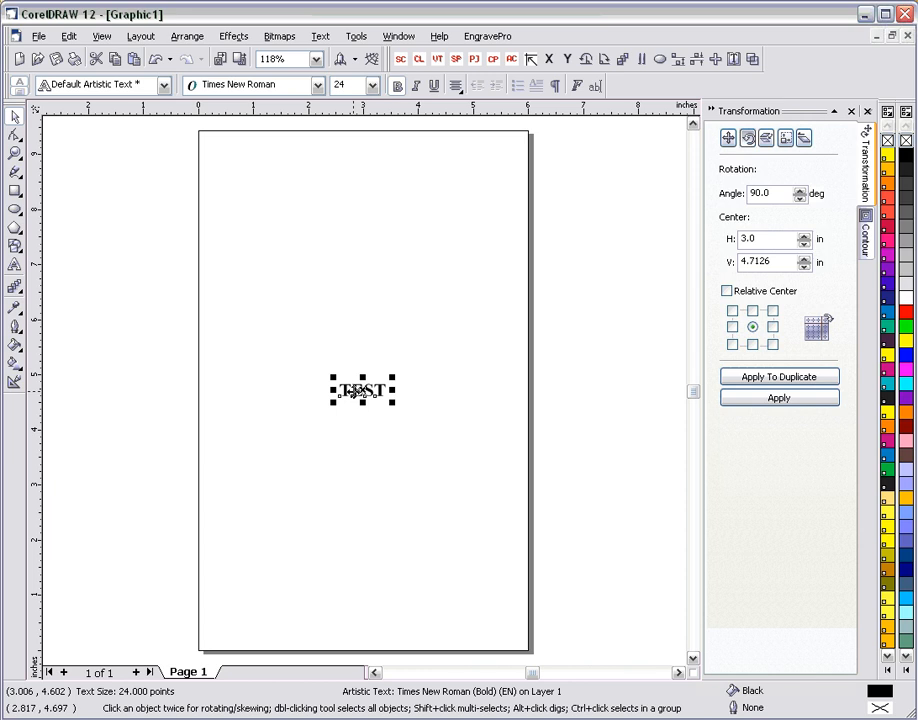
mouse_move(230, 267)
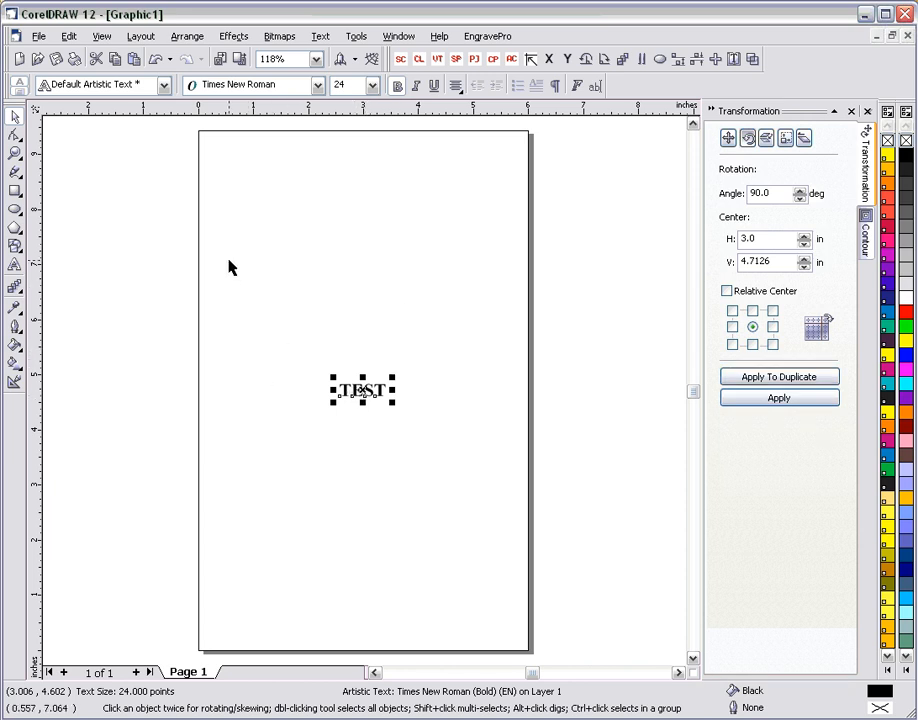
mouse_move(252, 472)
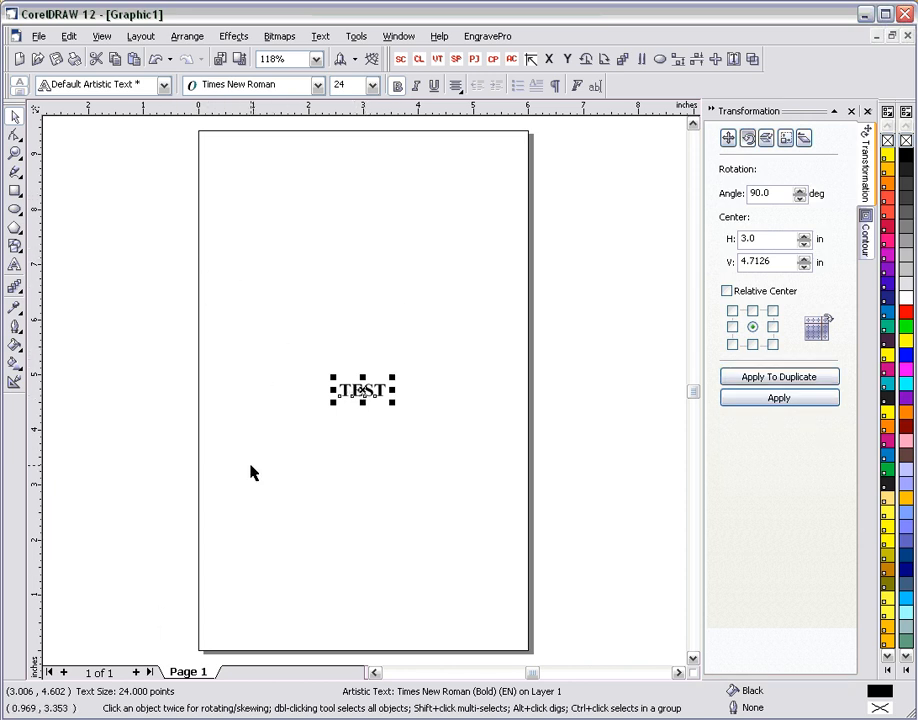
mouse_move(556, 384)
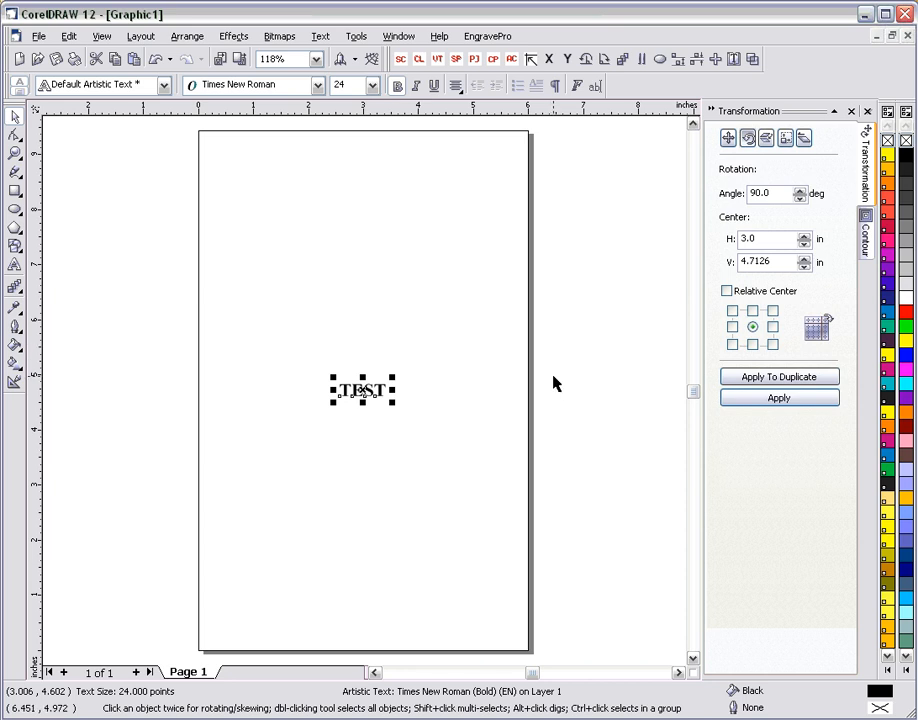
mouse_move(414, 657)
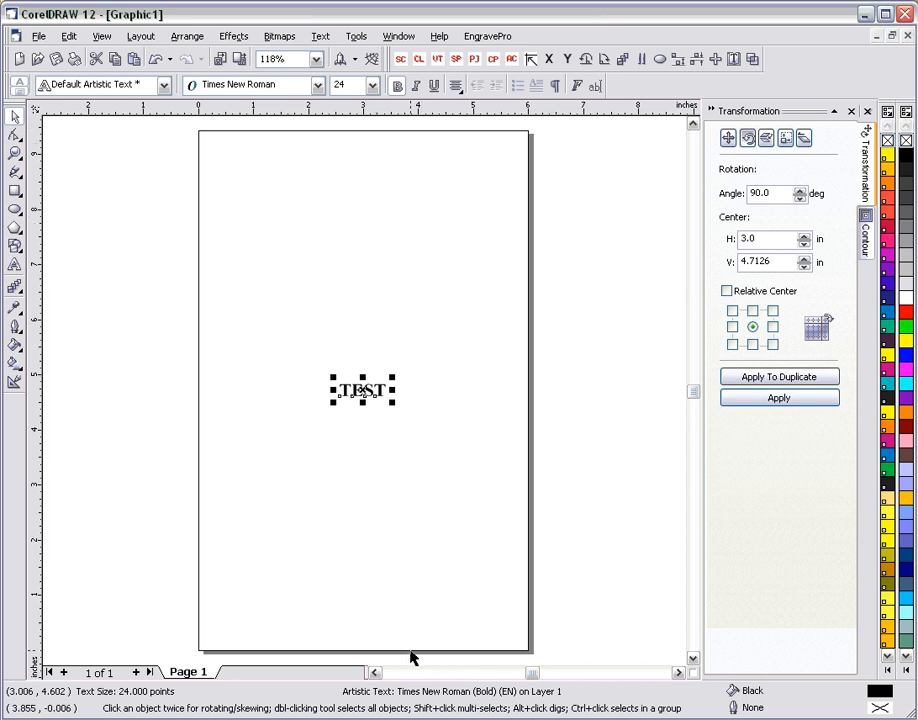
mouse_move(448, 288)
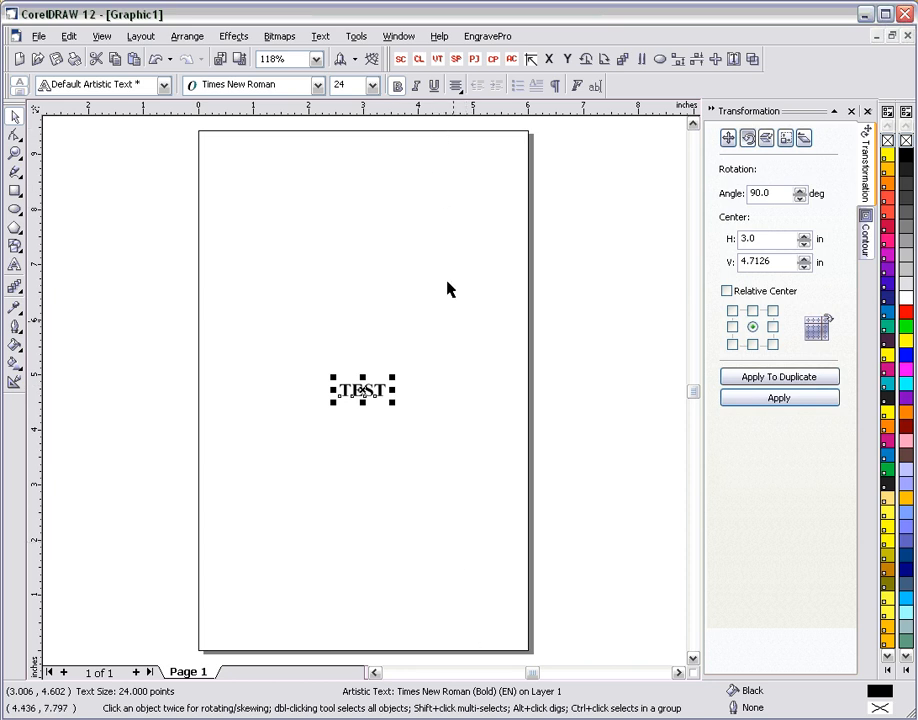
mouse_move(369, 378)
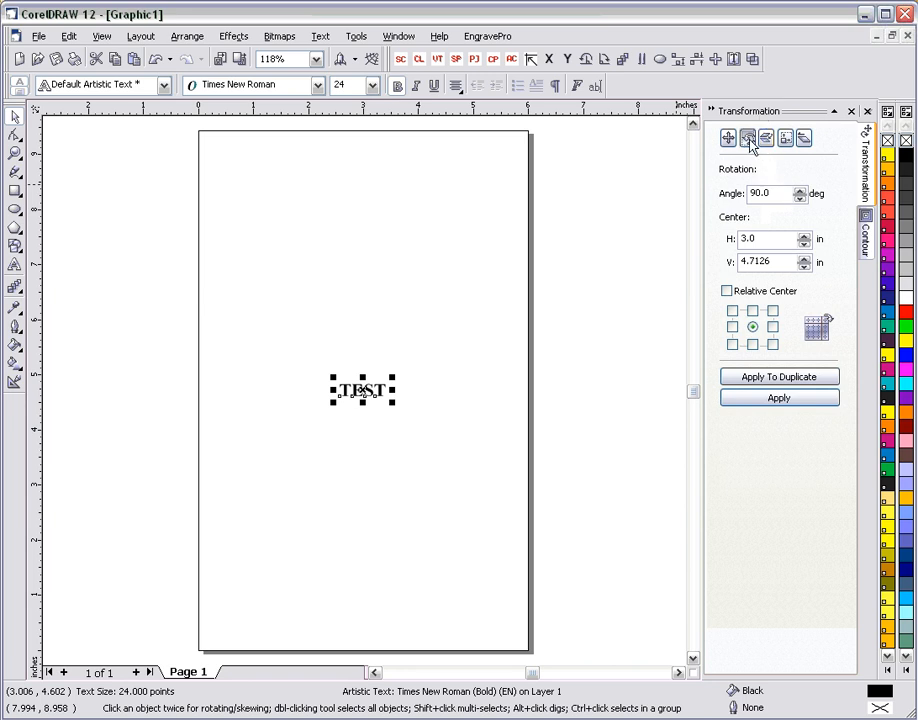
mouse_move(778, 210)
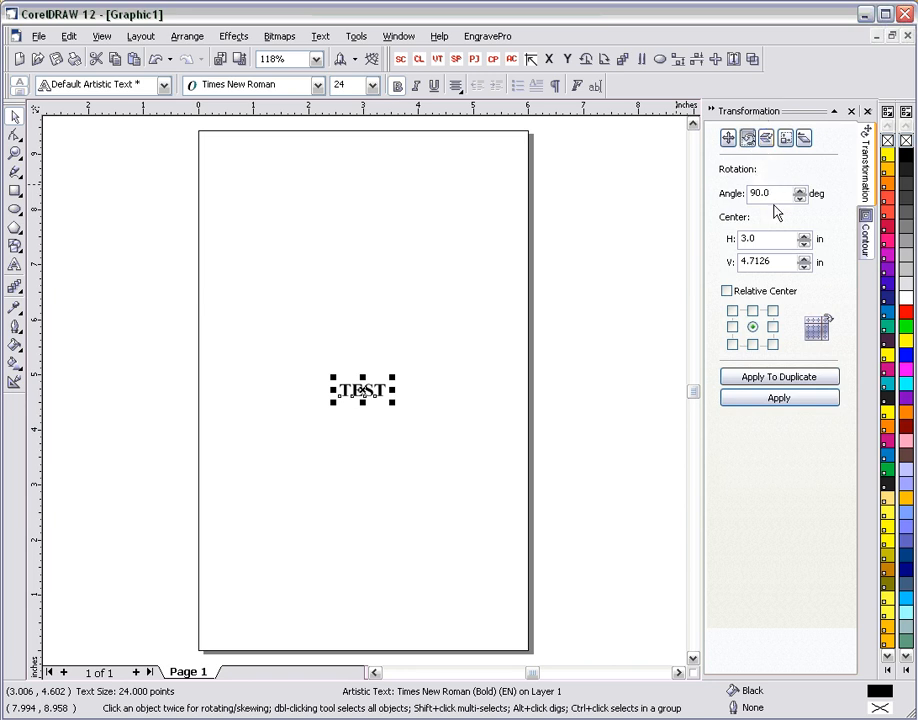
Apply the 90° rotation to the TEST text from the Transformation docker
left_click(779, 398)
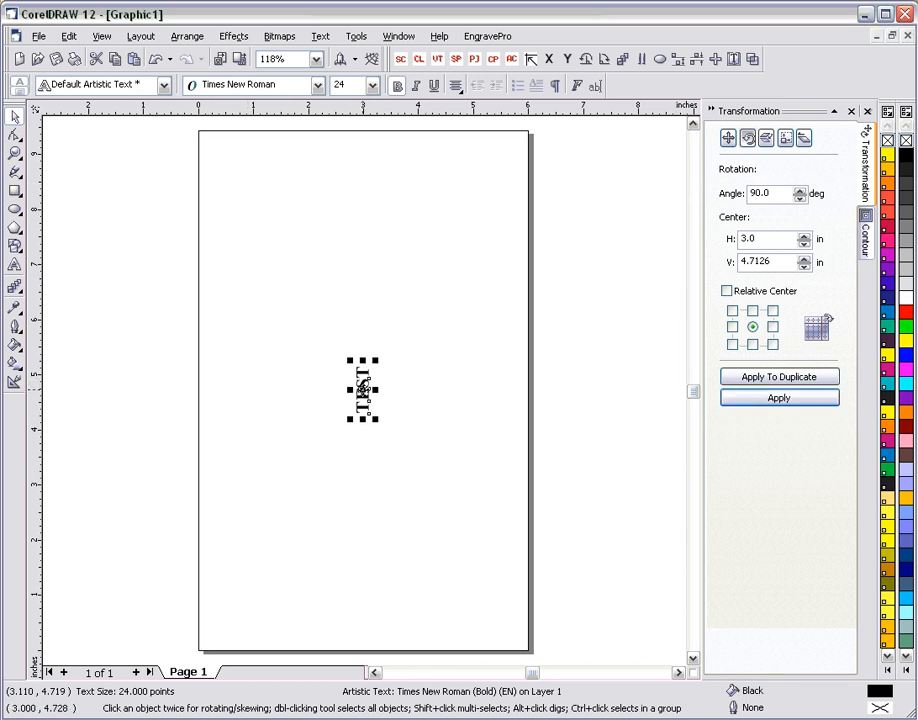
left_click(778, 376)
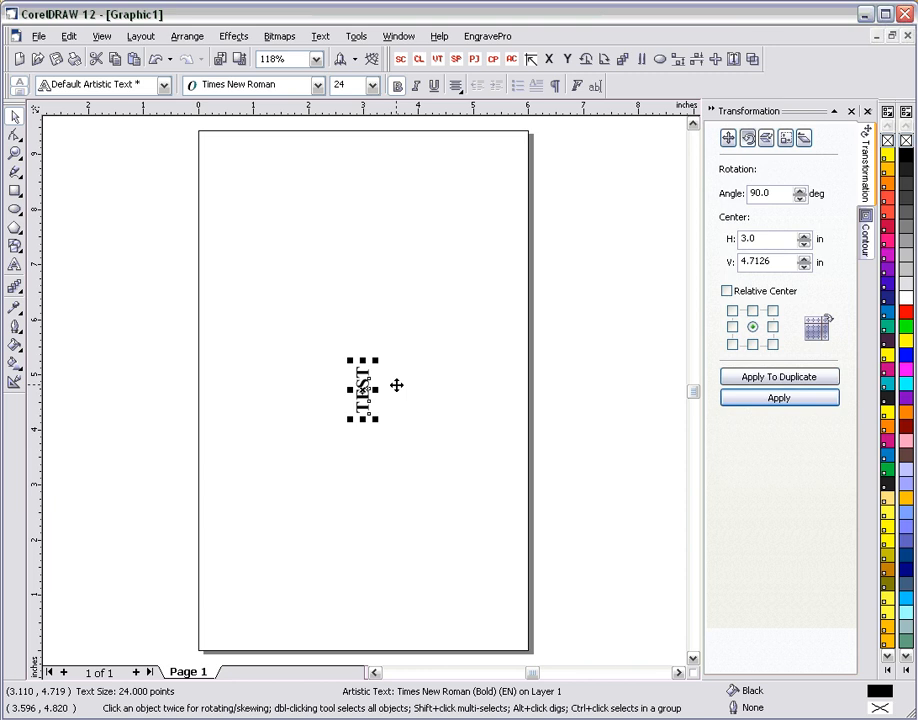
mouse_move(397, 390)
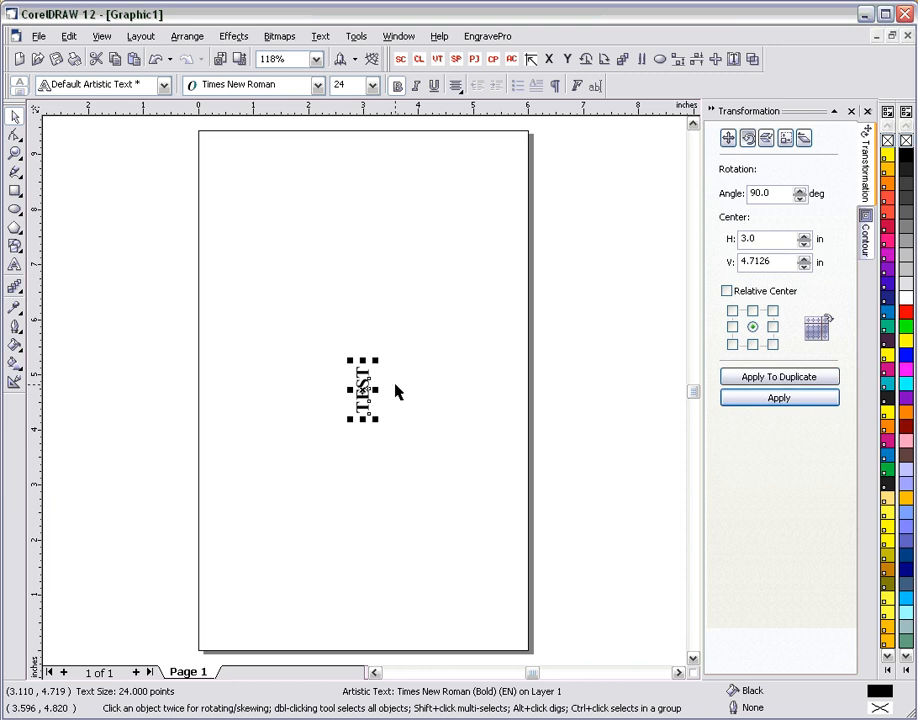
mouse_move(197, 155)
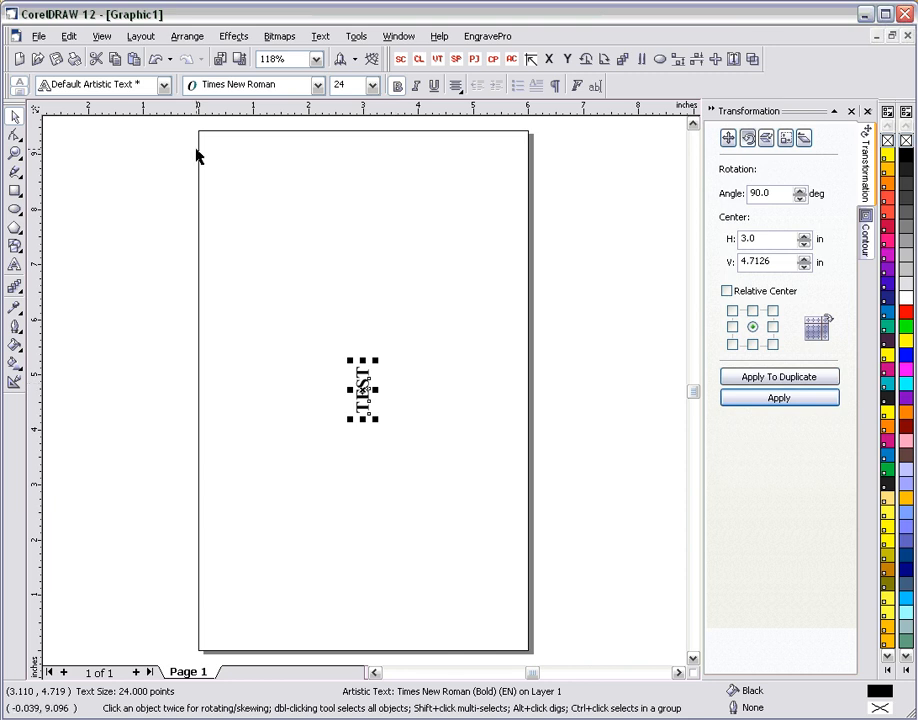
mouse_move(75, 58)
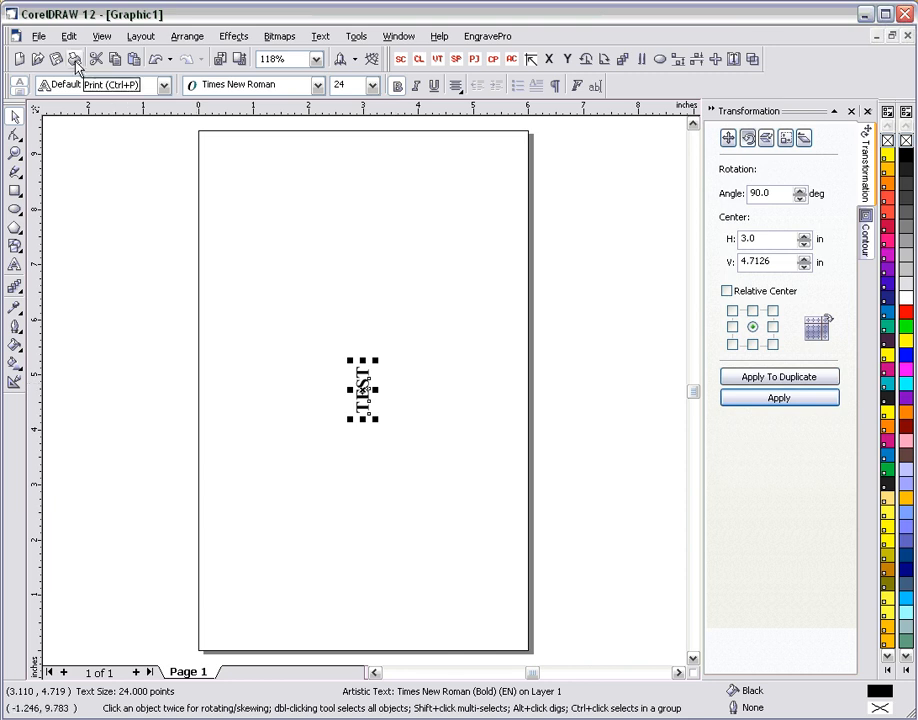